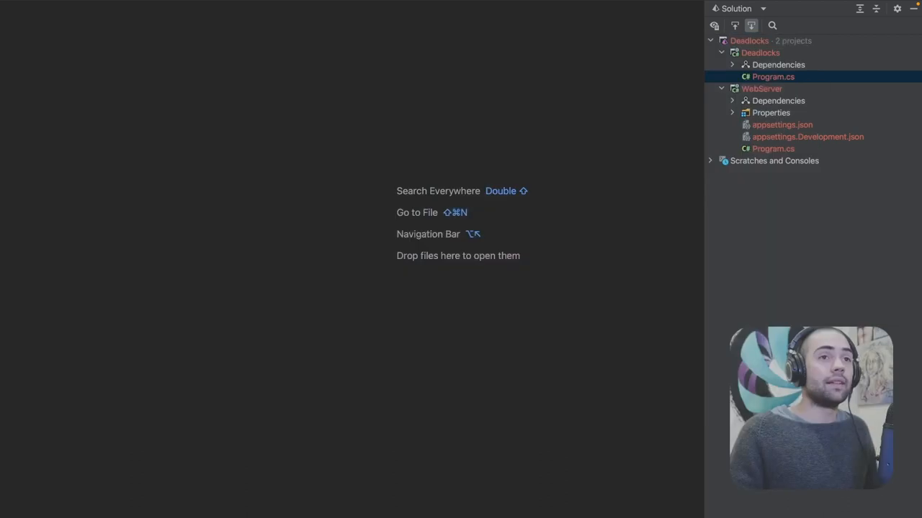
- Show the Deadlocks Program.cs and get a terminal ready with dotnet run
click(761, 51)
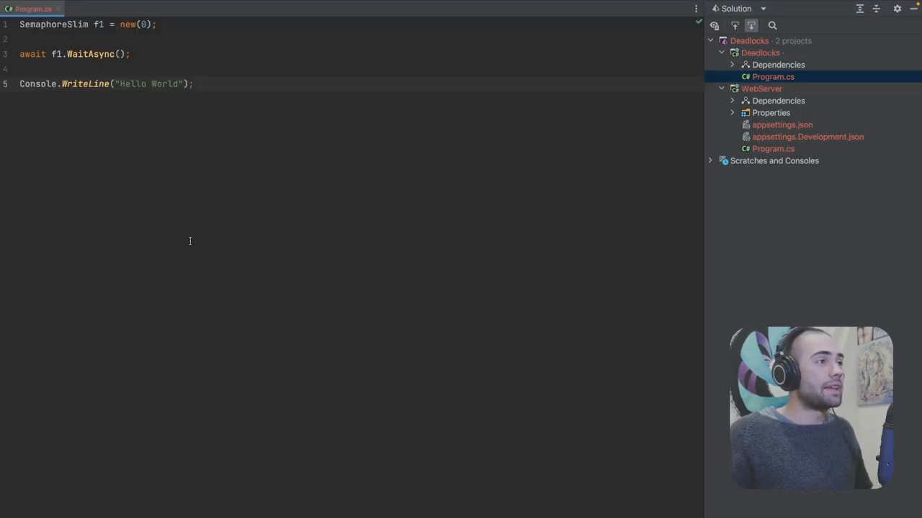
mouse_move(187, 147)
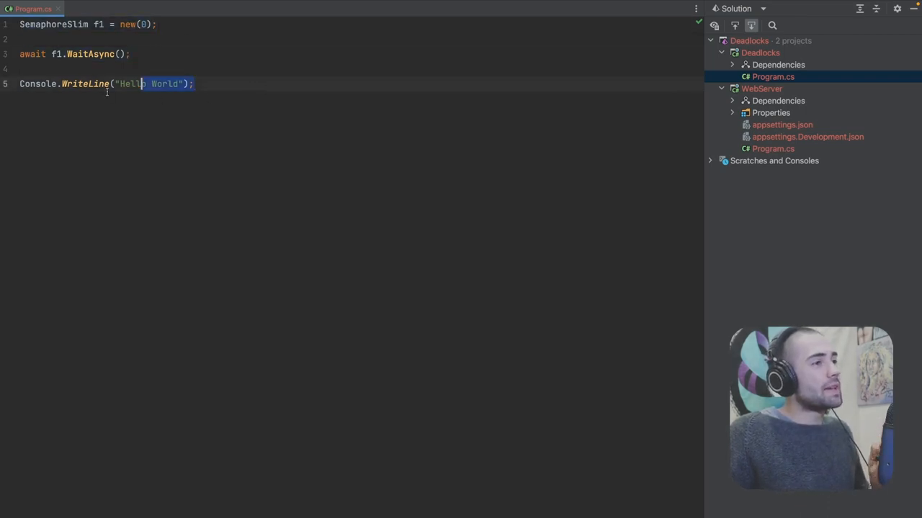
click(263, 97)
text(dotnet run)
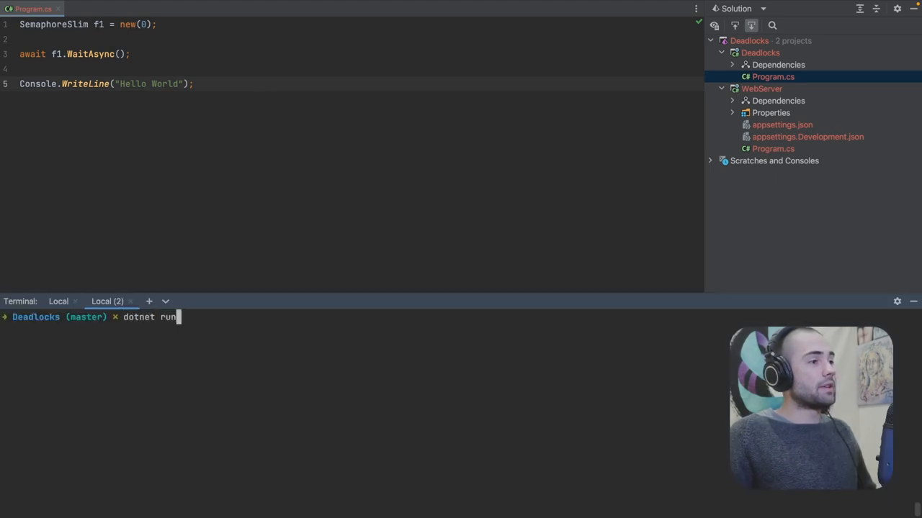
- Run dotnet run, watch it hang without printing Hello World, then interrupt it with Ctrl+C
click(263, 98)
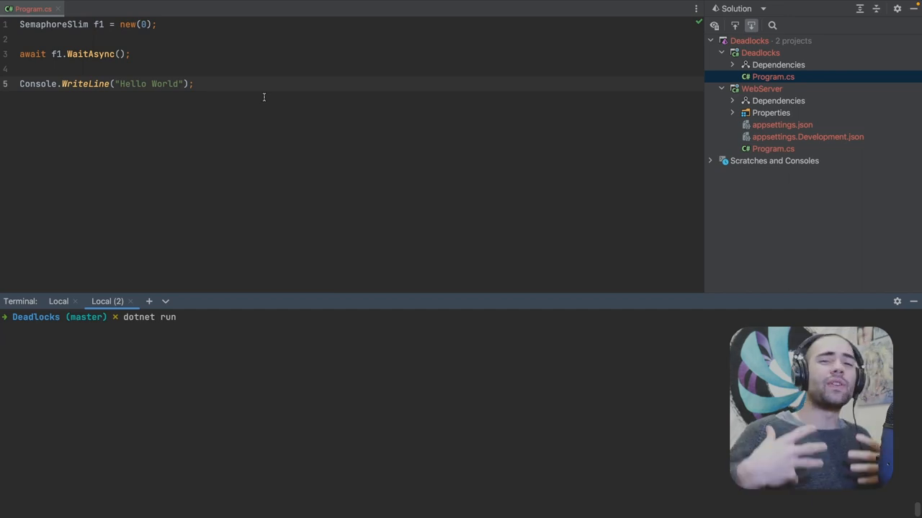
key(Return)
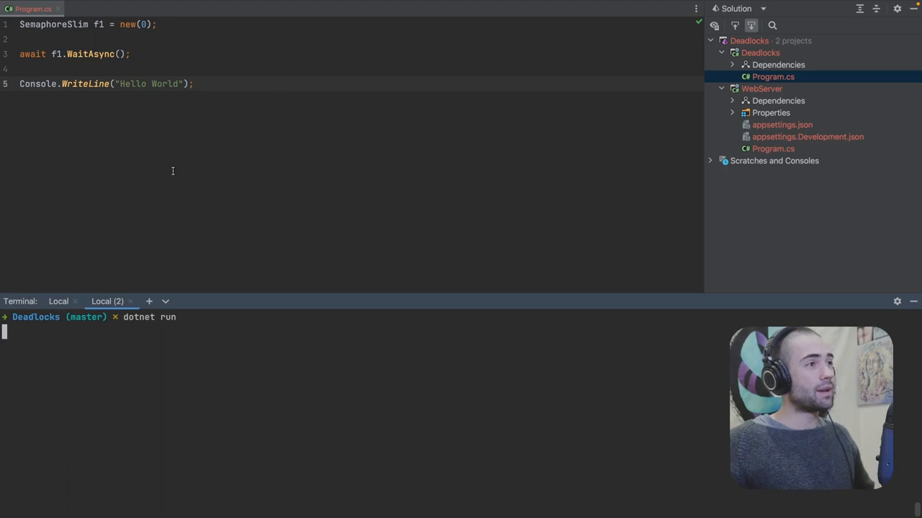
key(ctrl+c)
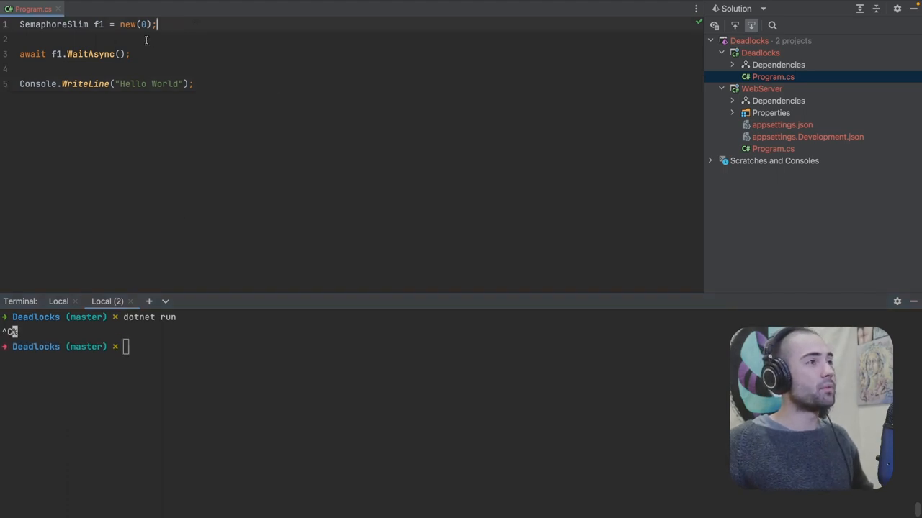
- Add SemaphoreSlim f2, nest awaits on f1, f2, f1, and rerun dotnet run with no output
text(SemaphoreSlim f2 = new(0);)
text(1)
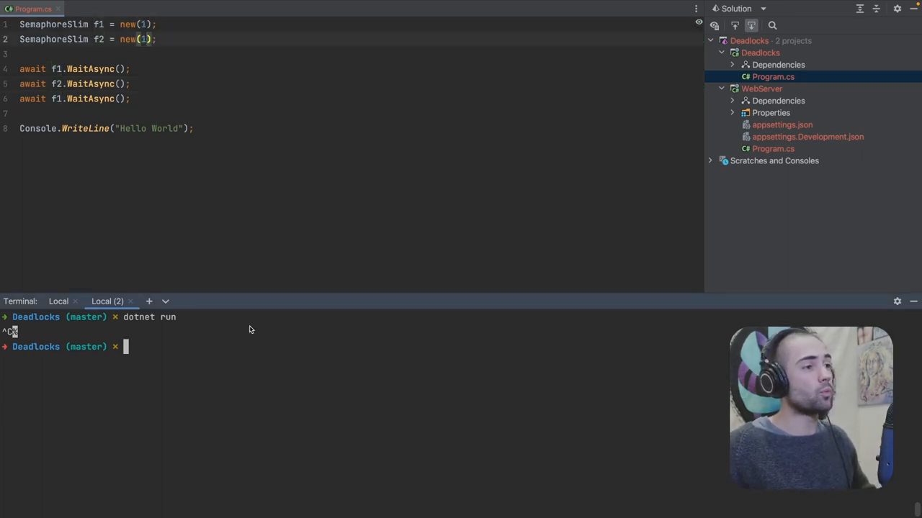
text(dotnet run)
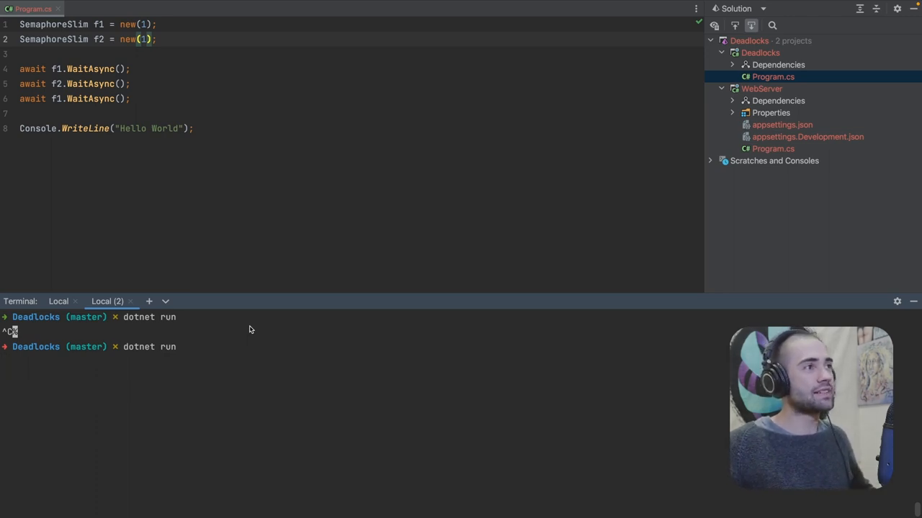
key(Return)
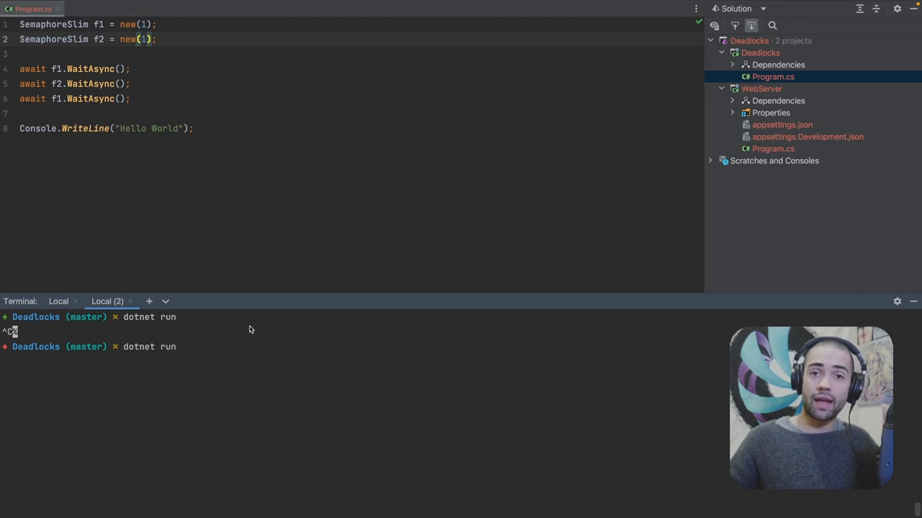
key(Return)
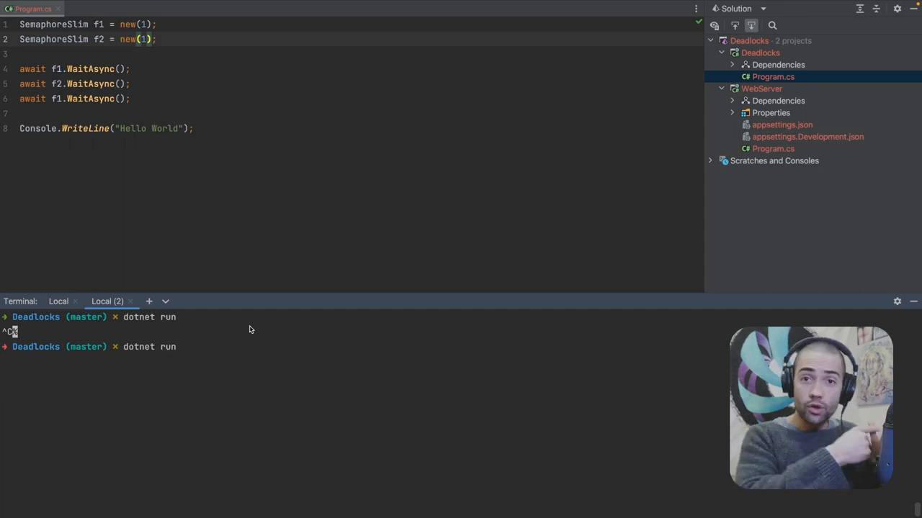
key(Return)
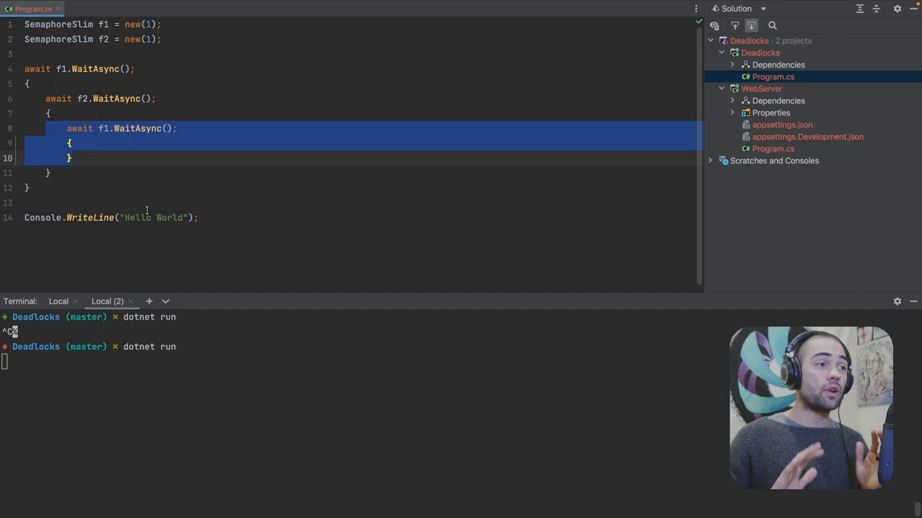
- Write a Task.Run block awaiting f1, delaying 1000 ms, awaiting f2, and a public Result class
click(130, 218)
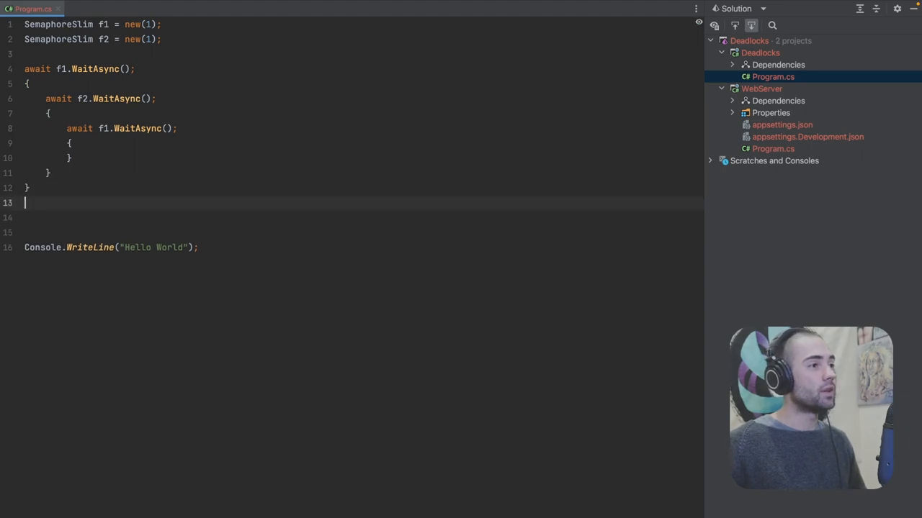
text(Task.Run(() =>)
text(await f2.WaitAsync();)
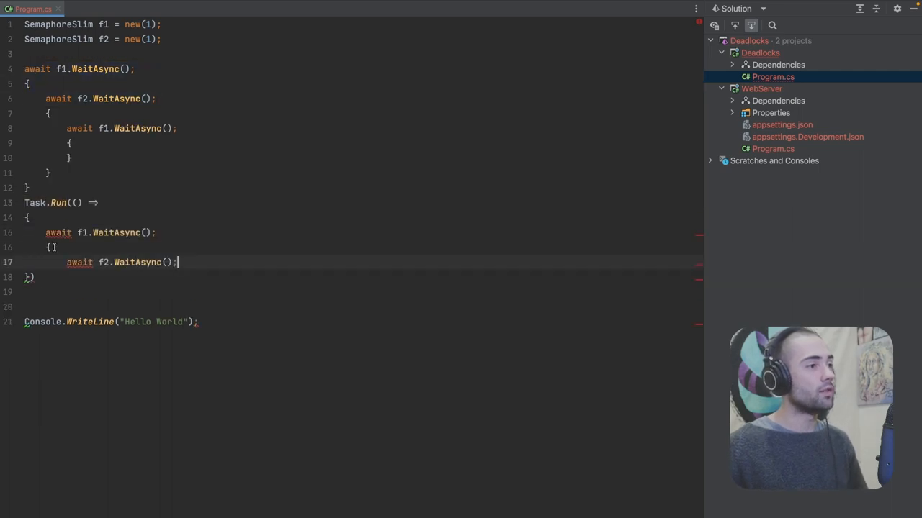
text(Task.Delay(1000);)
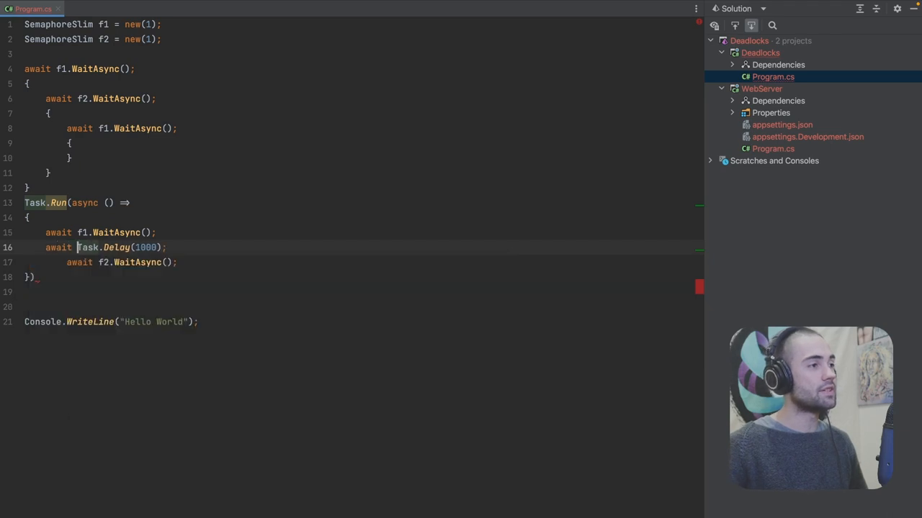
text(public class Result {)
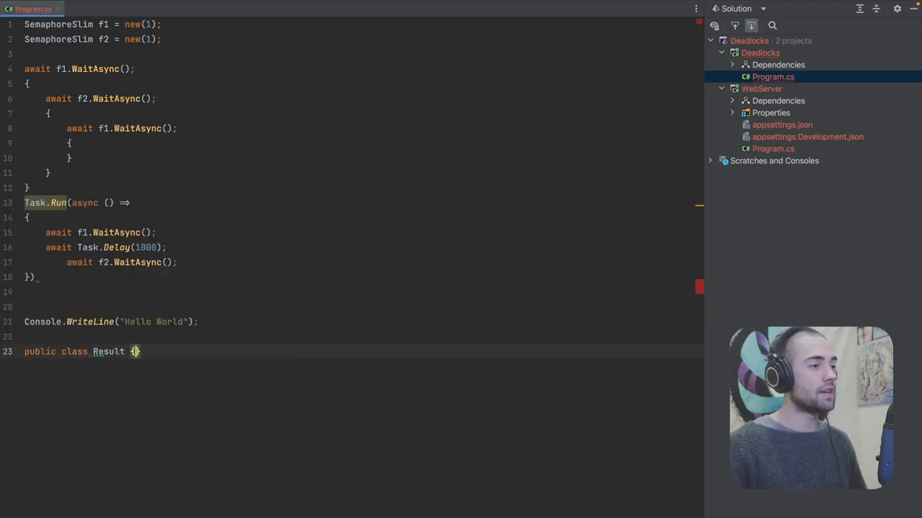
text(public int Type { get; set; })
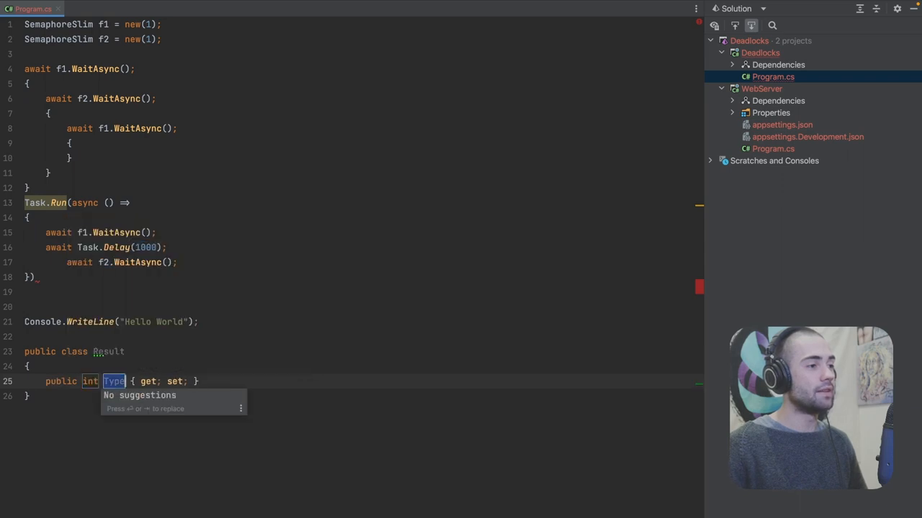
- Create var result = new Result(), increment result.Number in the task, and assign it to t1
text(var result = new Result();)
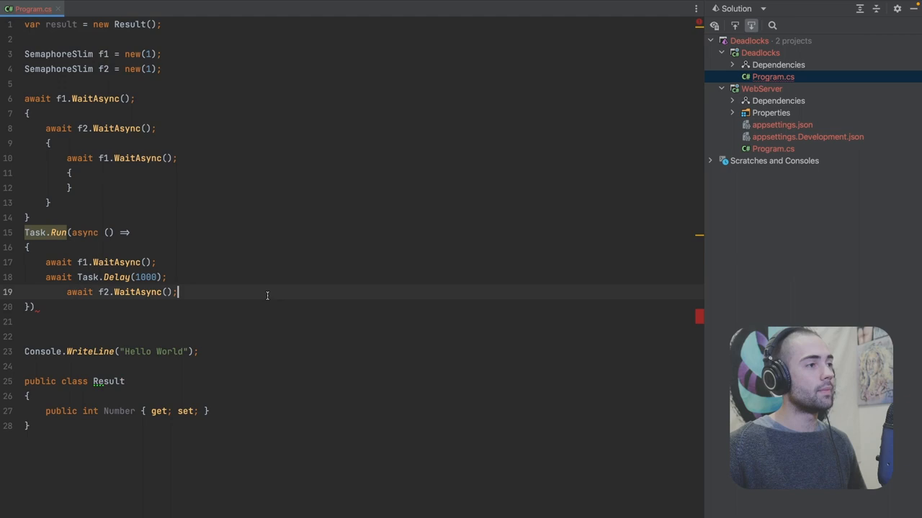
text(result.Number++;)
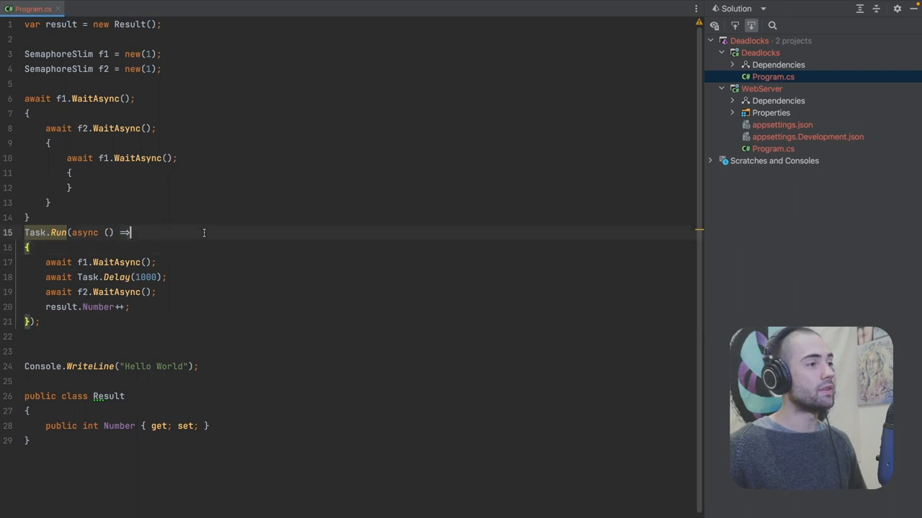
text(var t1 =)
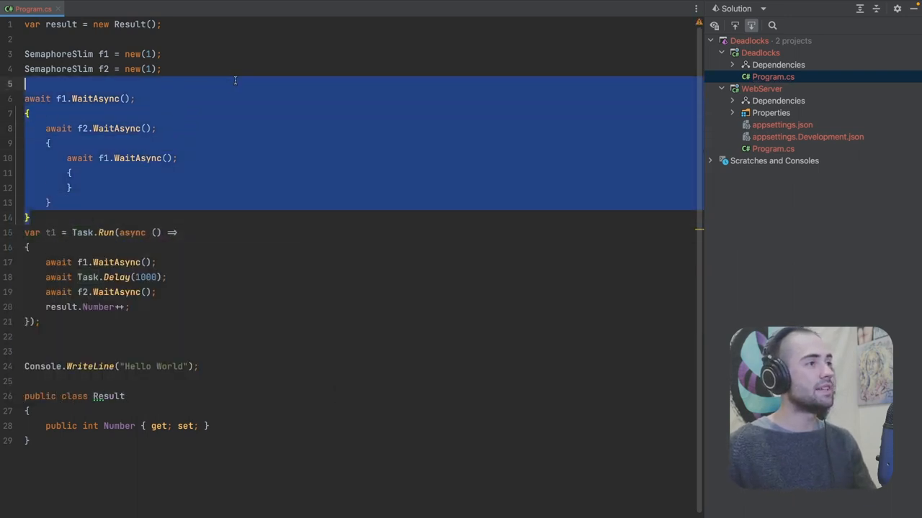
- Delete the old nested await block to make room for task t2 taking f2 then f1
key(Delete)
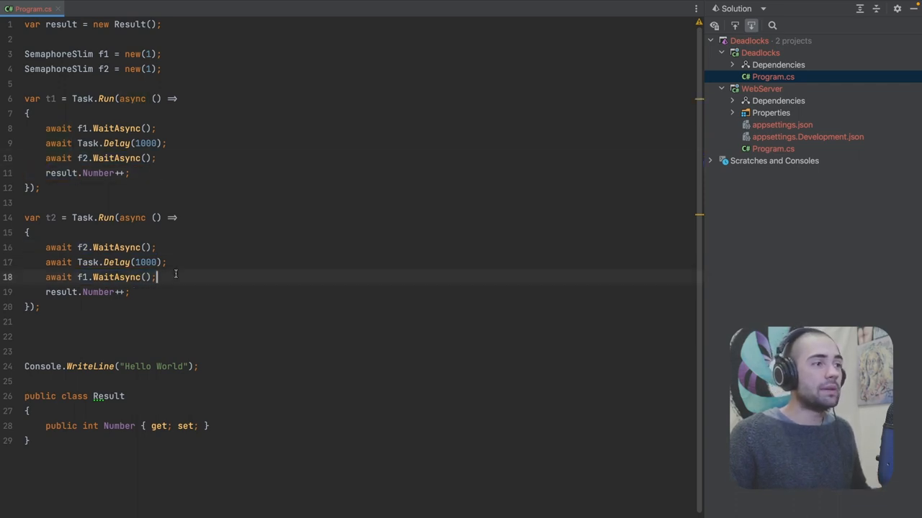
mouse_move(202, 284)
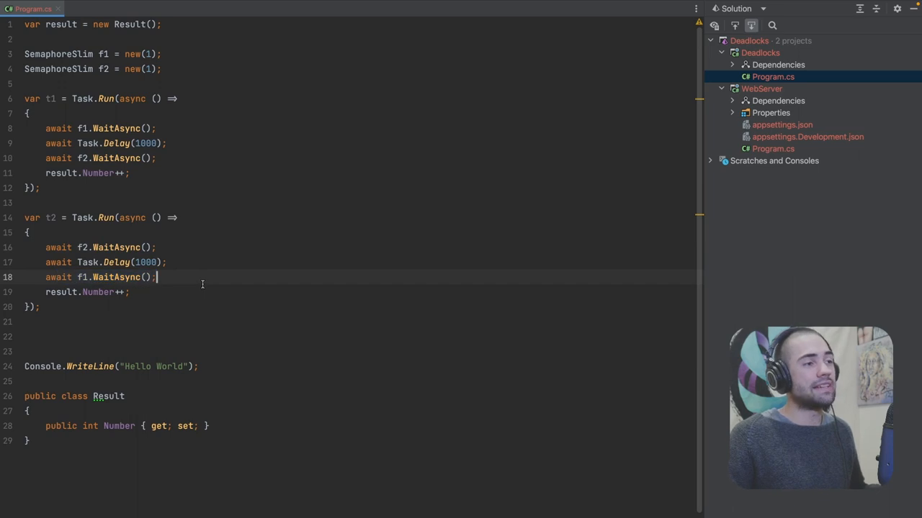
- Wrap the tasks in while (true) with Console.WriteLine(result.Number) and run it, printing zeros
text(while (true)
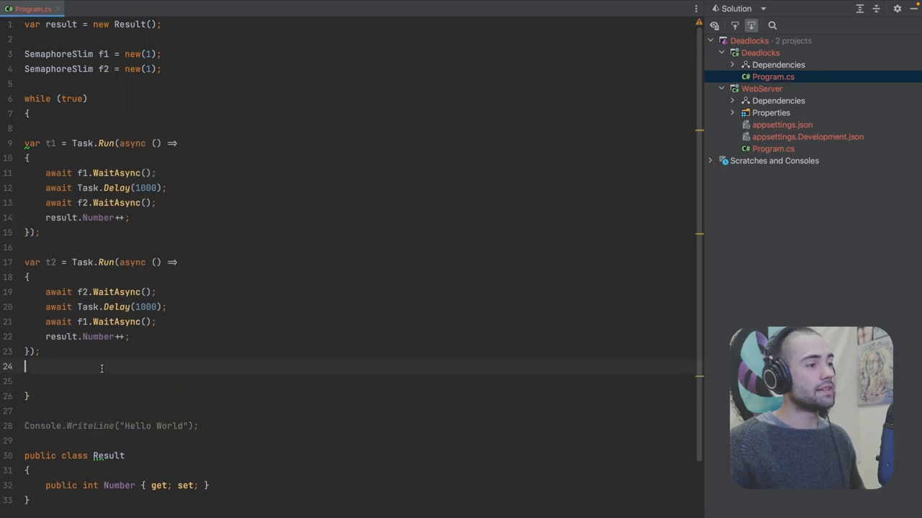
text(Console.WriteLine(result.Number);)
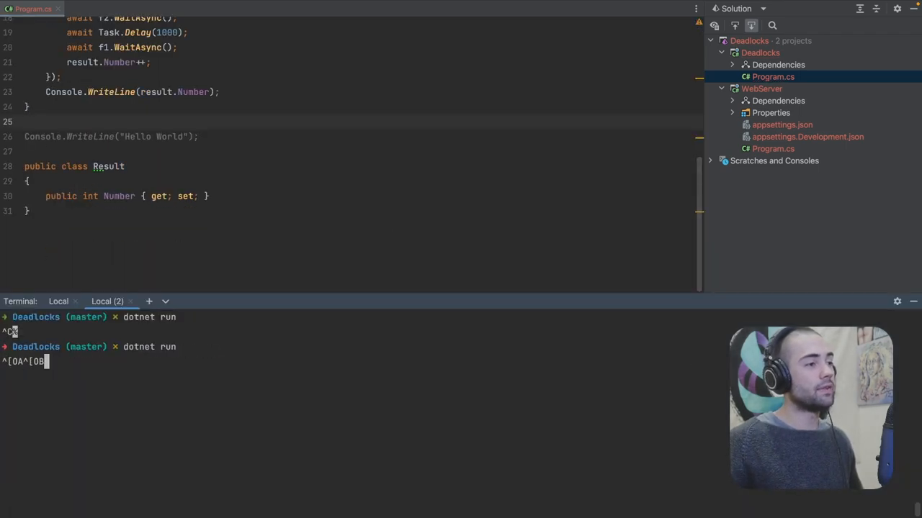
key(Return)
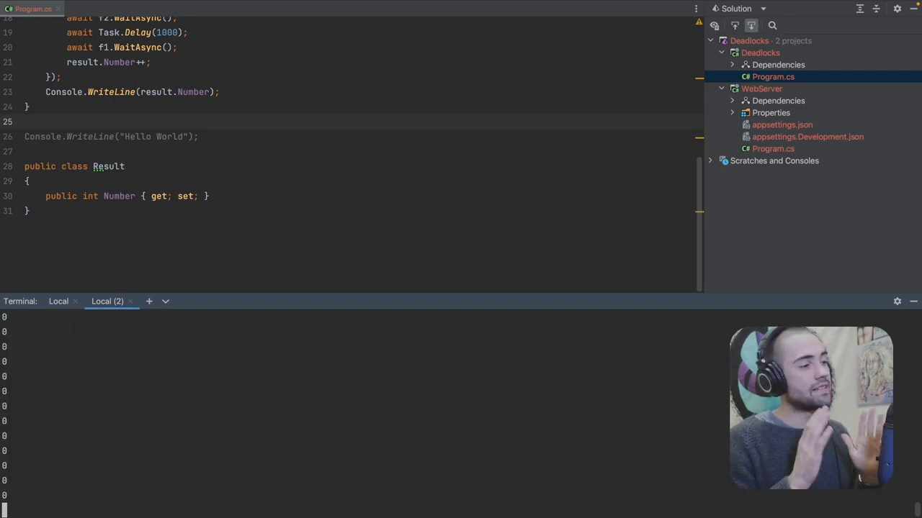
scroll(up, 3)
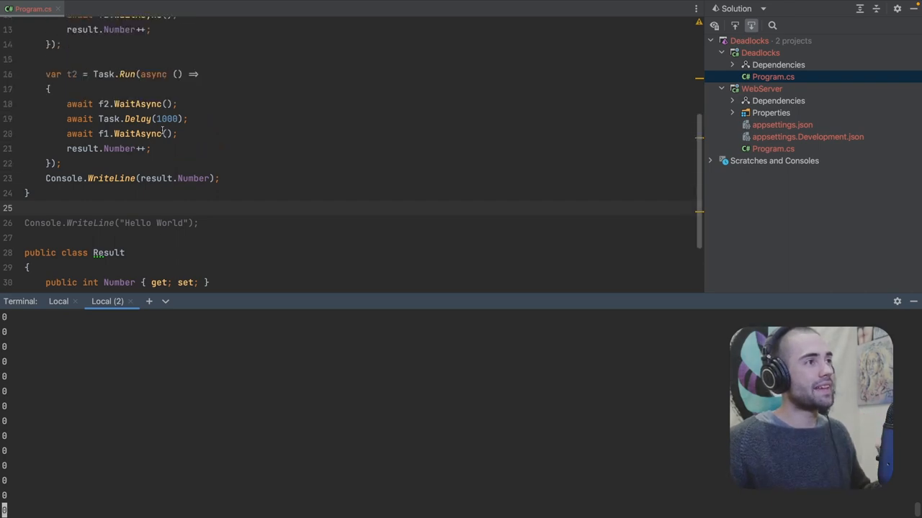
scroll(up, 3)
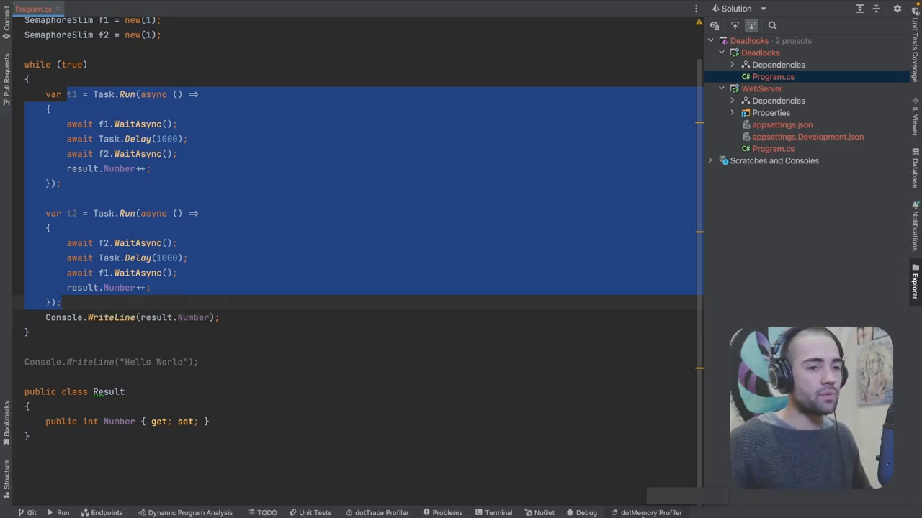
- Profile the running Deadlocks process in dotMemory, watch memory climb, then stop the session
click(645, 513)
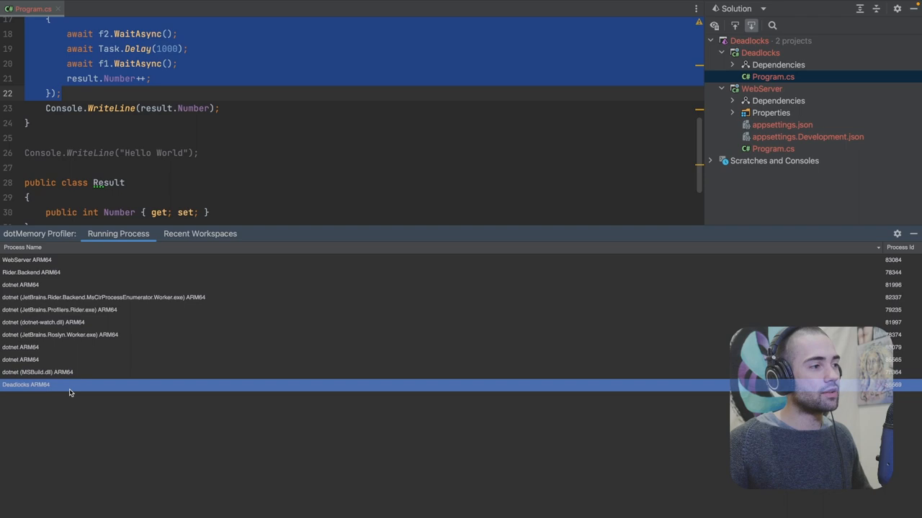
mouse_move(219, 397)
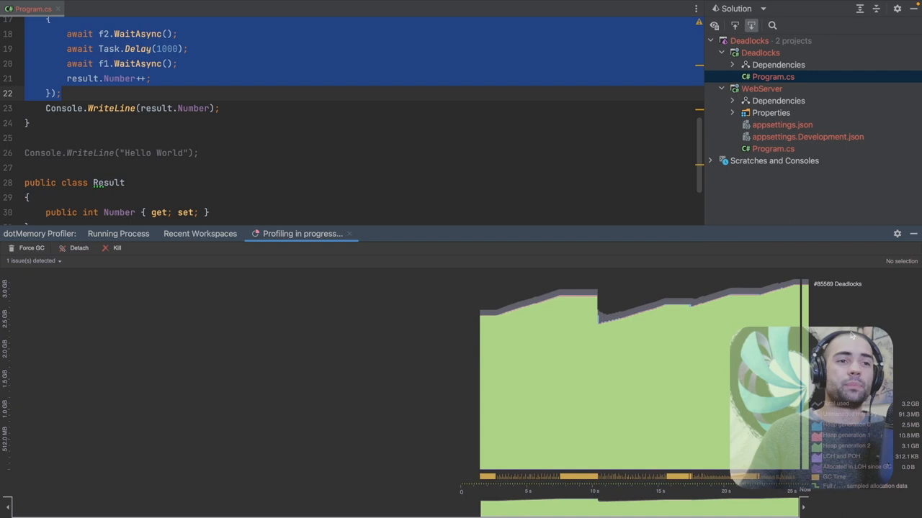
mouse_move(573, 328)
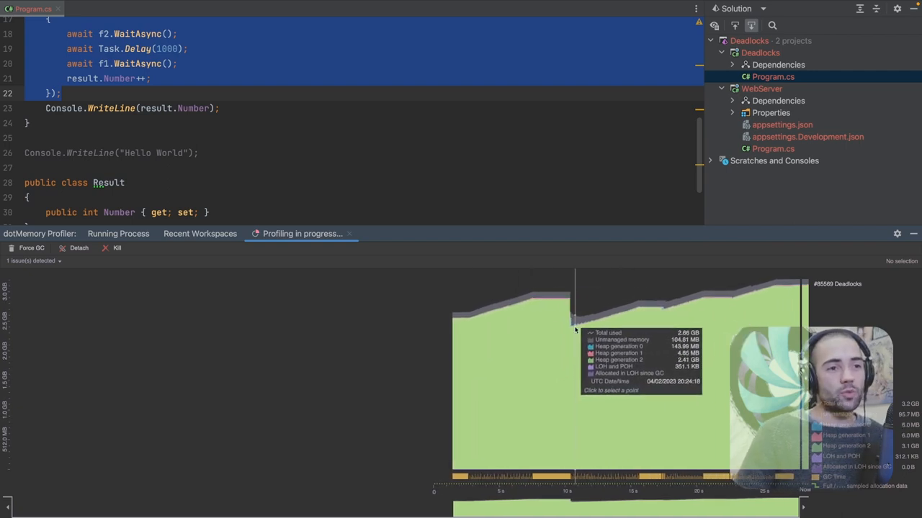
mouse_move(613, 400)
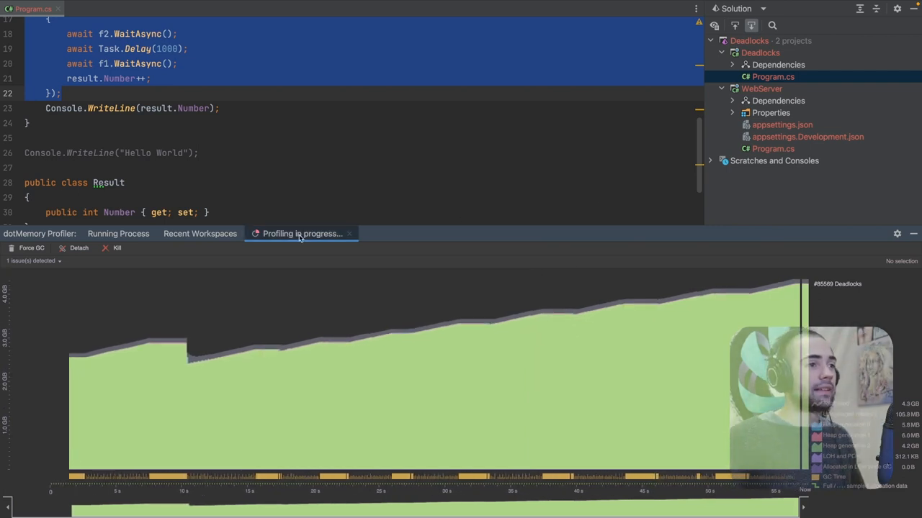
click(116, 247)
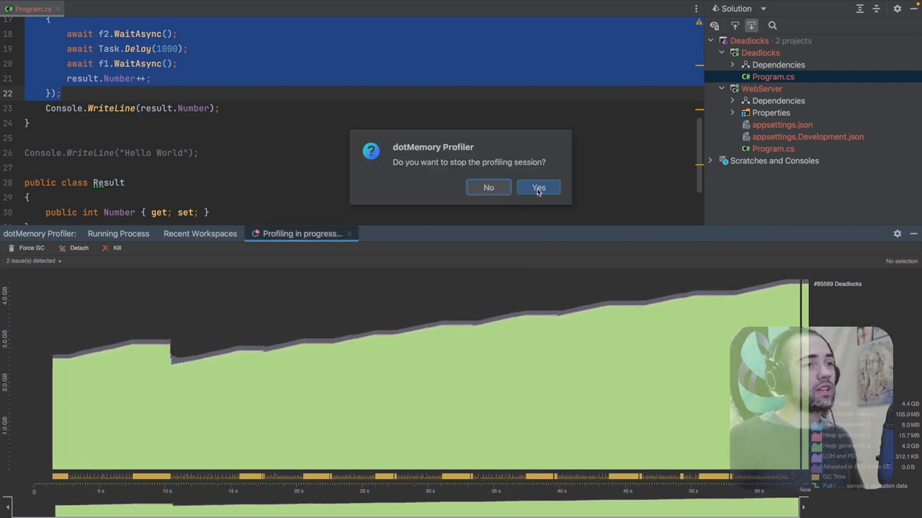
click(539, 187)
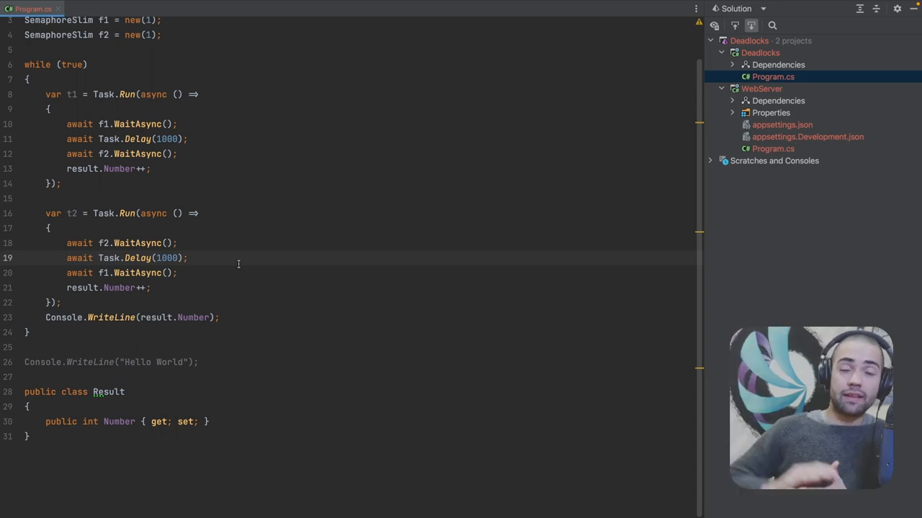
click(187, 258)
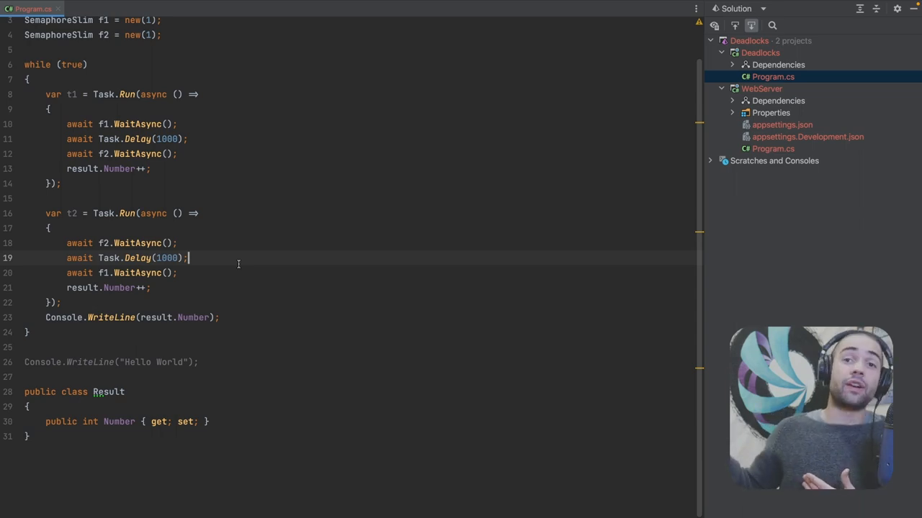
scroll(up, 3)
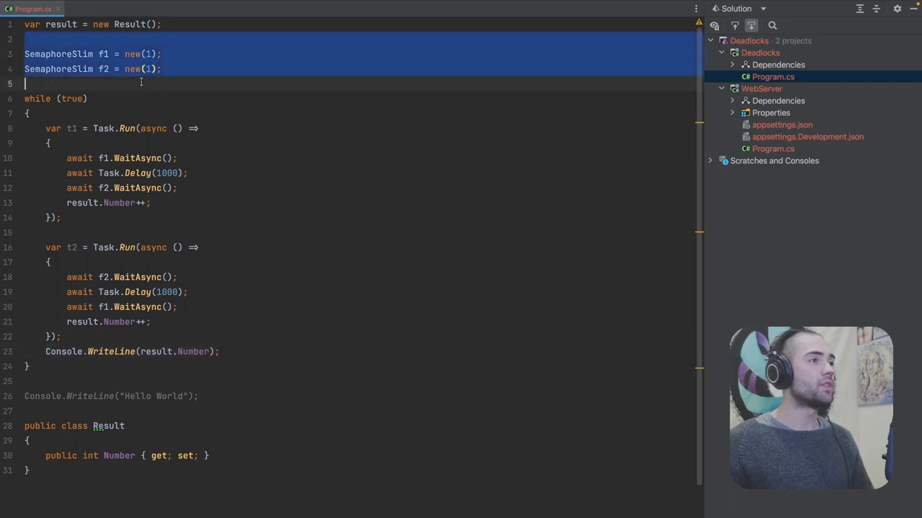
mouse_move(101, 69)
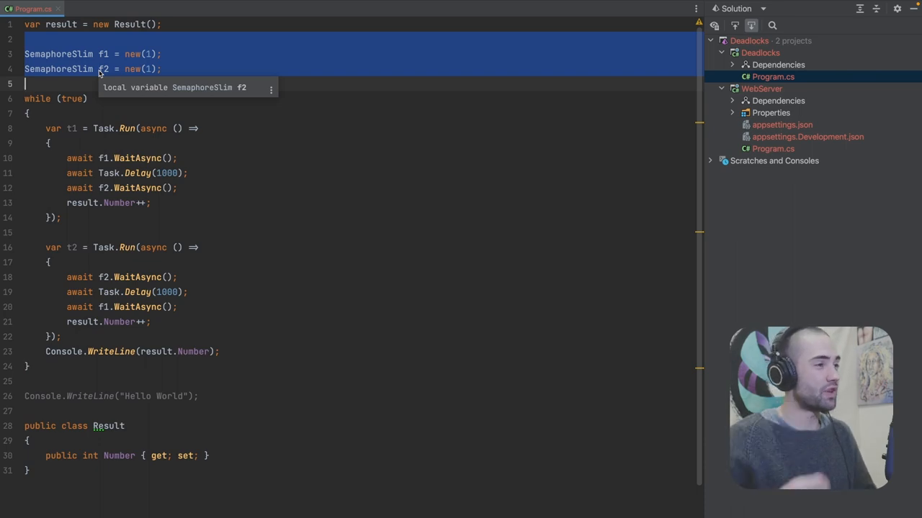
click(115, 113)
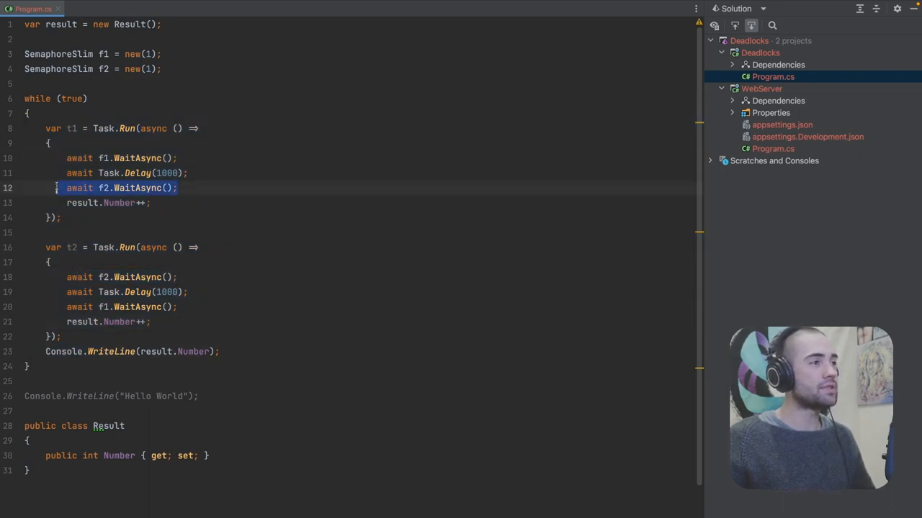
click(271, 202)
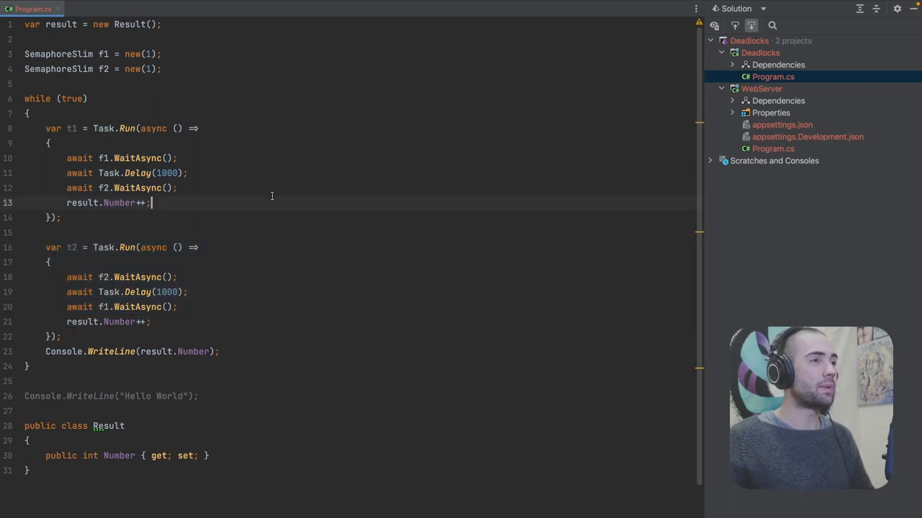
click(771, 148)
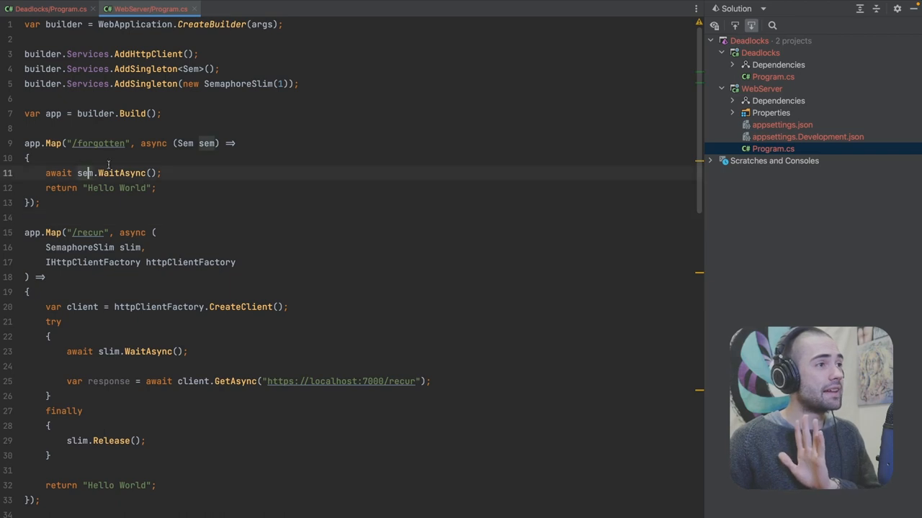
- Scroll through WebServer Program.cs to review the forgotten, recur and mutual endpoints and Sem class
scroll(down, 3)
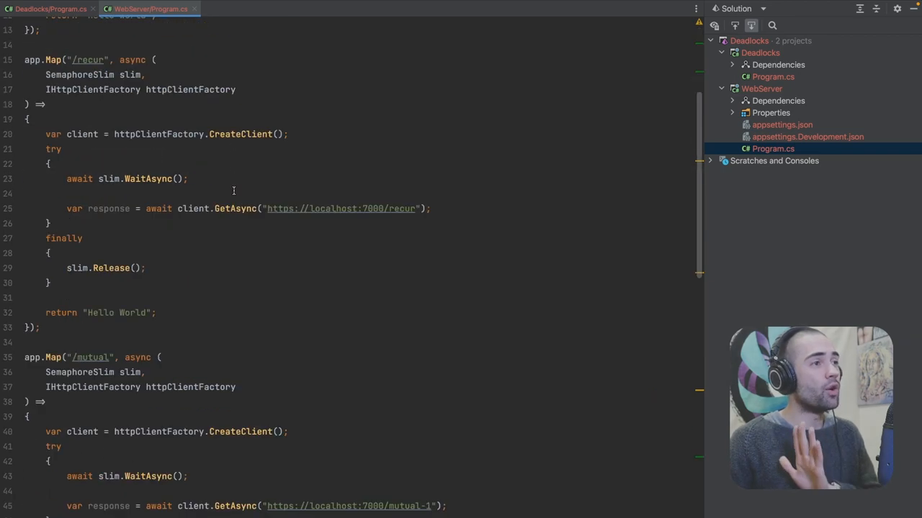
scroll(down, 3)
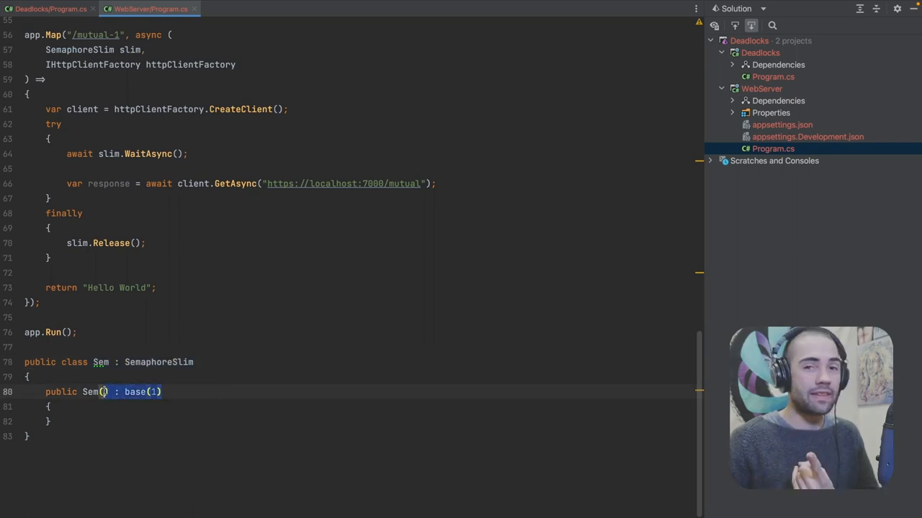
scroll(up, 3)
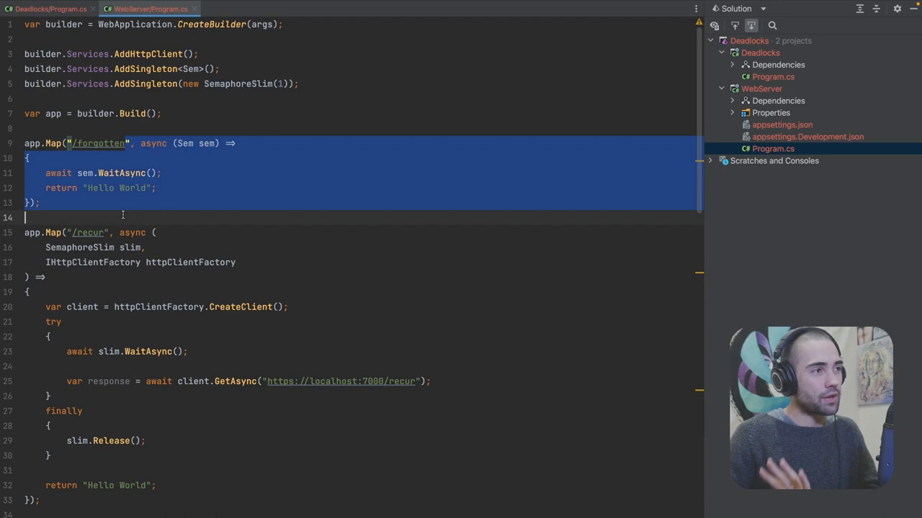
mouse_move(119, 205)
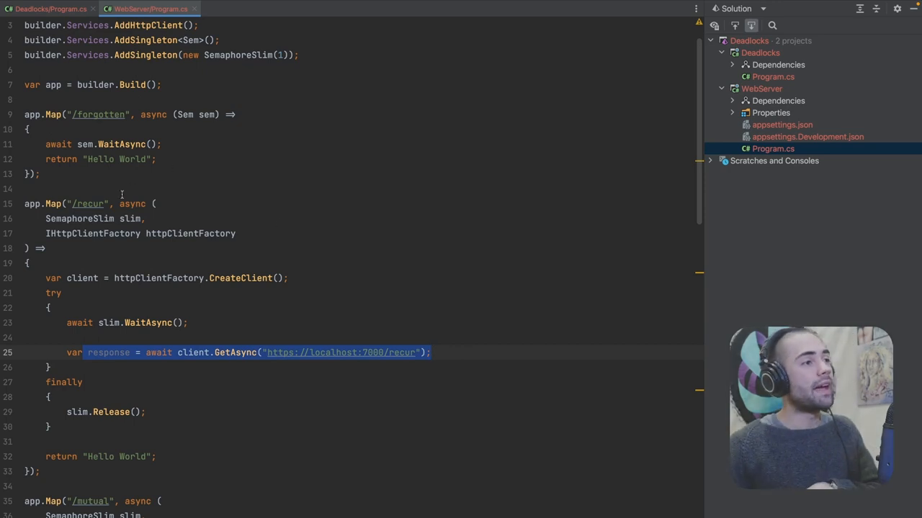
double_click(401, 351)
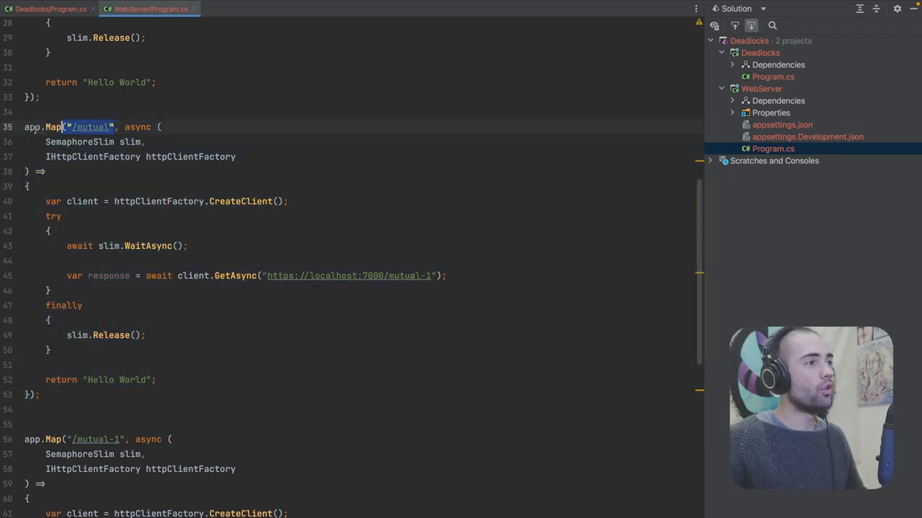
click(464, 276)
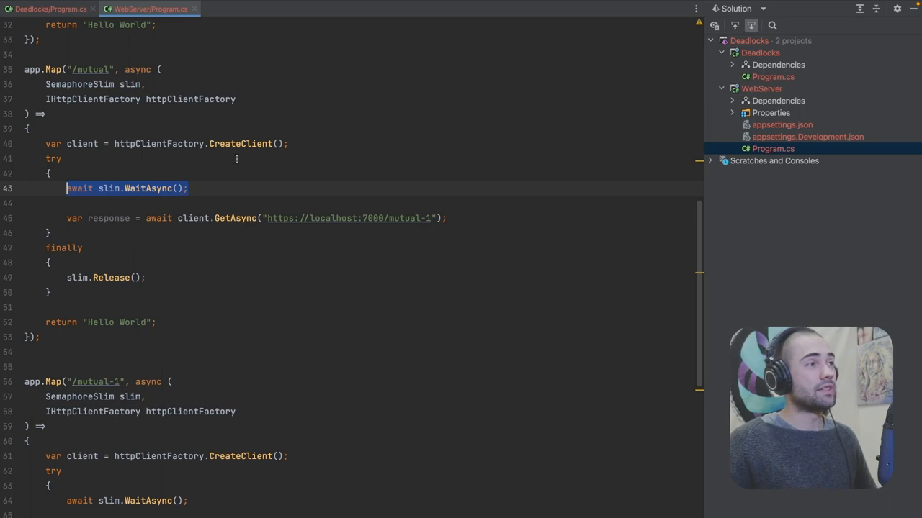
mouse_move(210, 179)
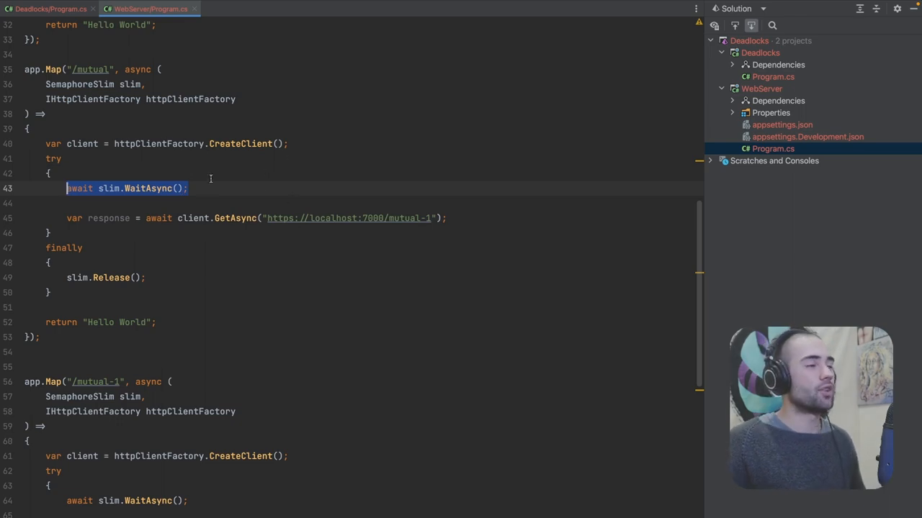
scroll(up, 3)
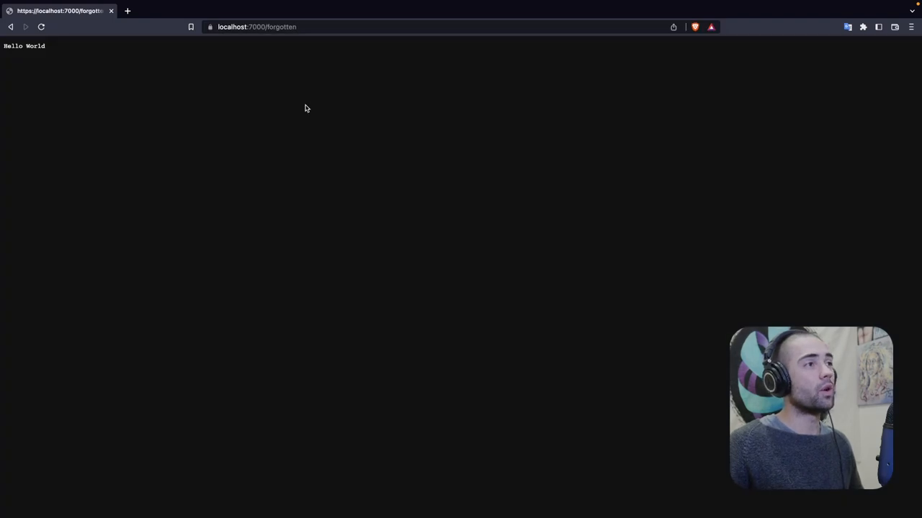
click(41, 26)
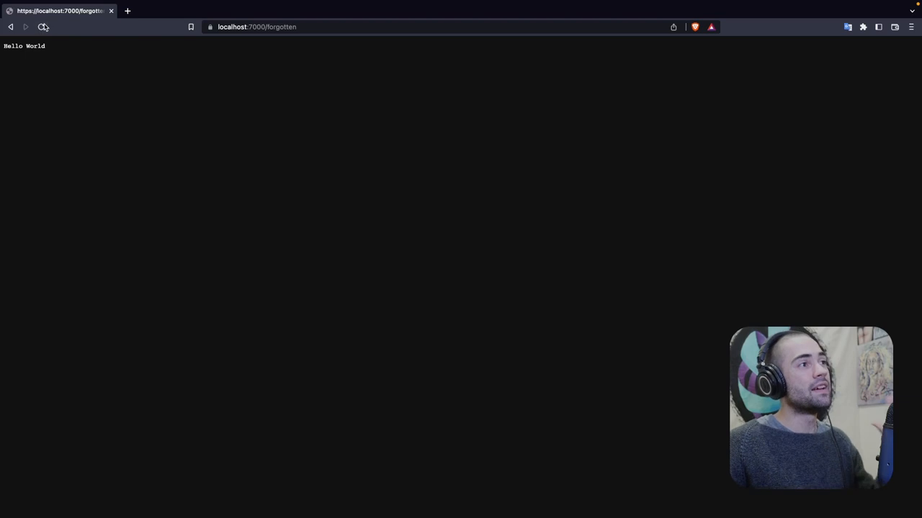
text(rec)
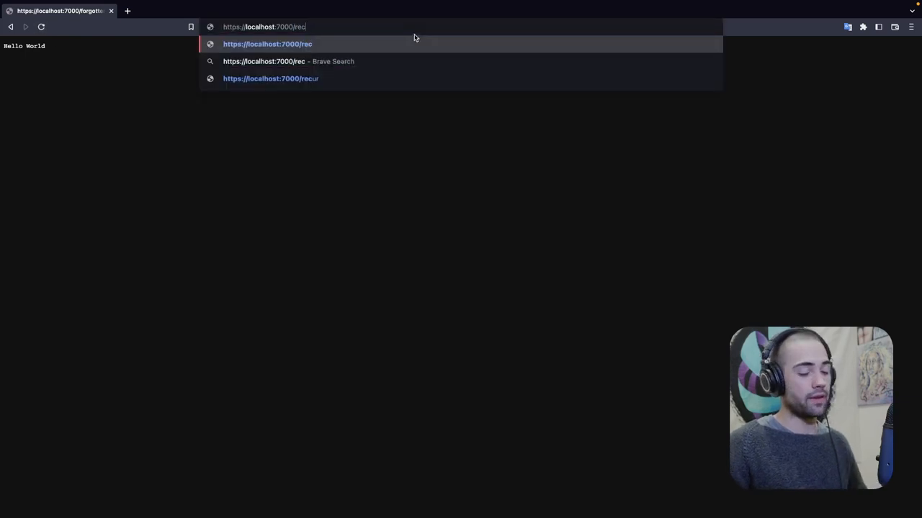
click(271, 78)
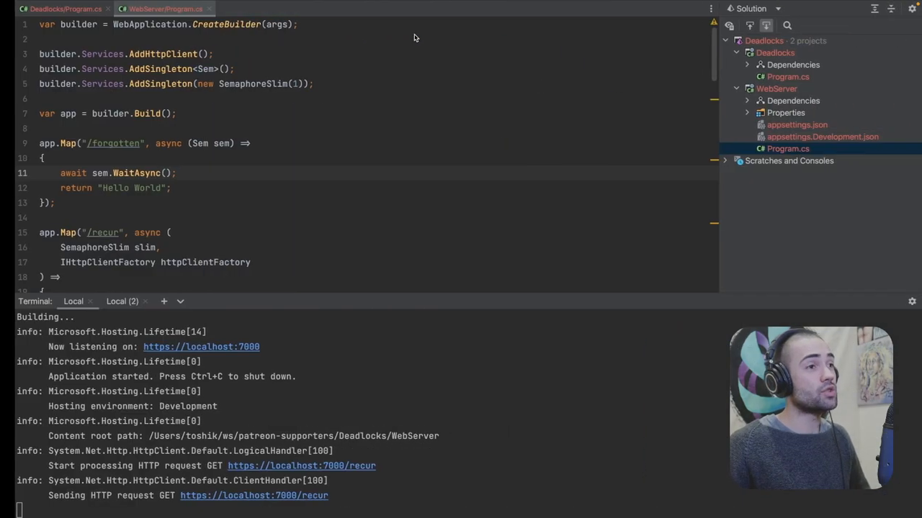
- Scroll the WebServer terminal log showing /recur repeatedly requesting itself
scroll(down, 3)
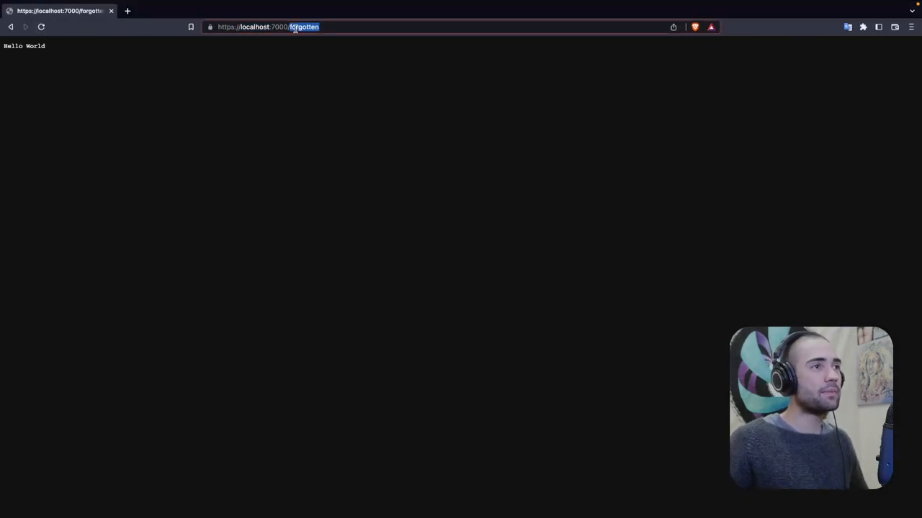
- Navigate Brave to localhost:7000/mutual by entering 'mutual' in the address bar
text(mutual)
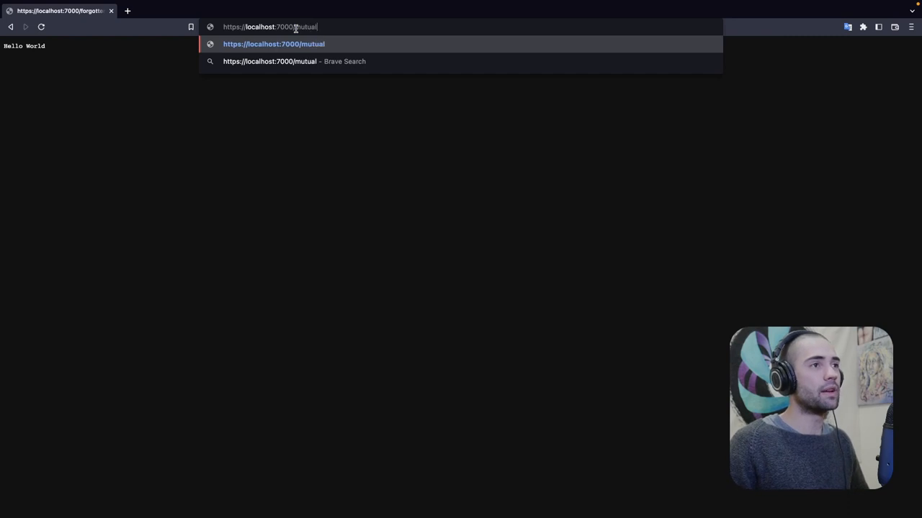